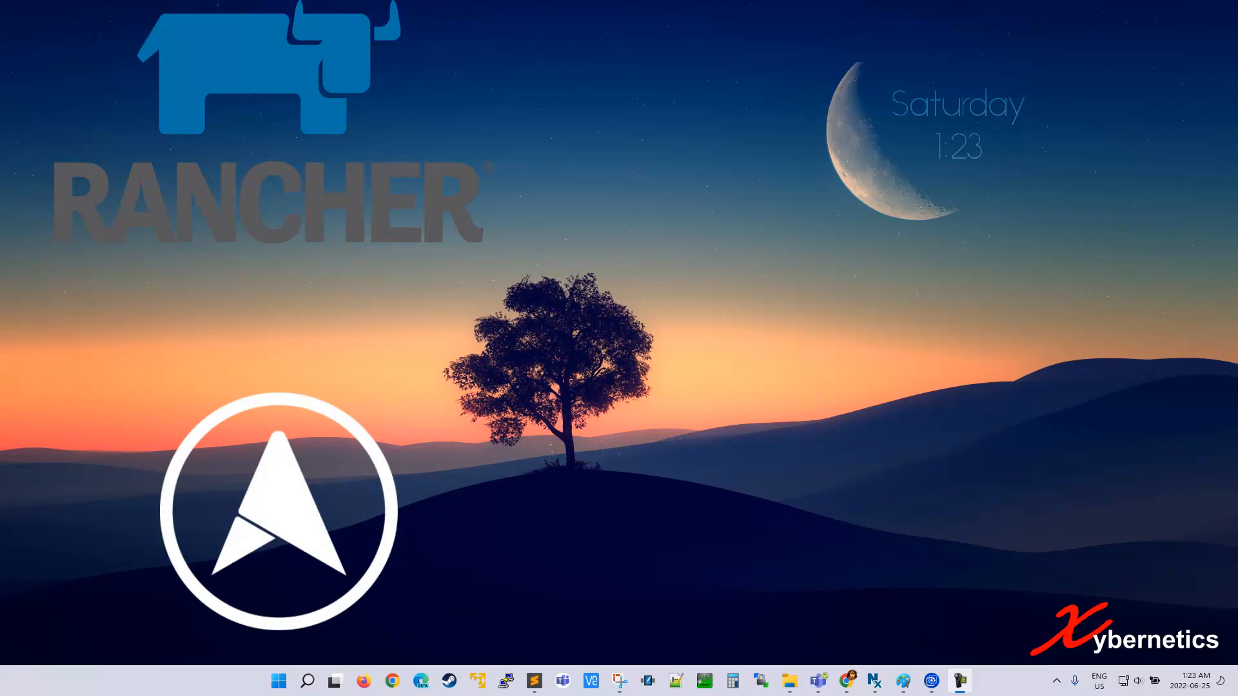
pyautogui.moveTo(267, 315)
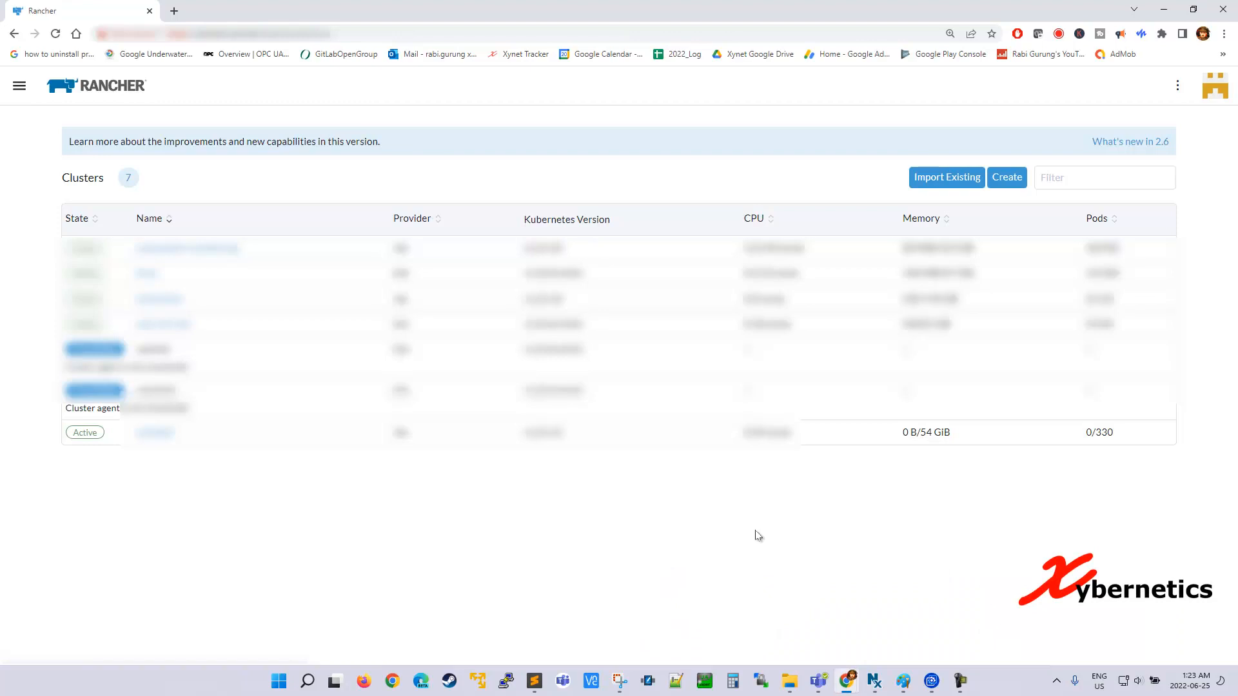
pyautogui.moveTo(713, 525)
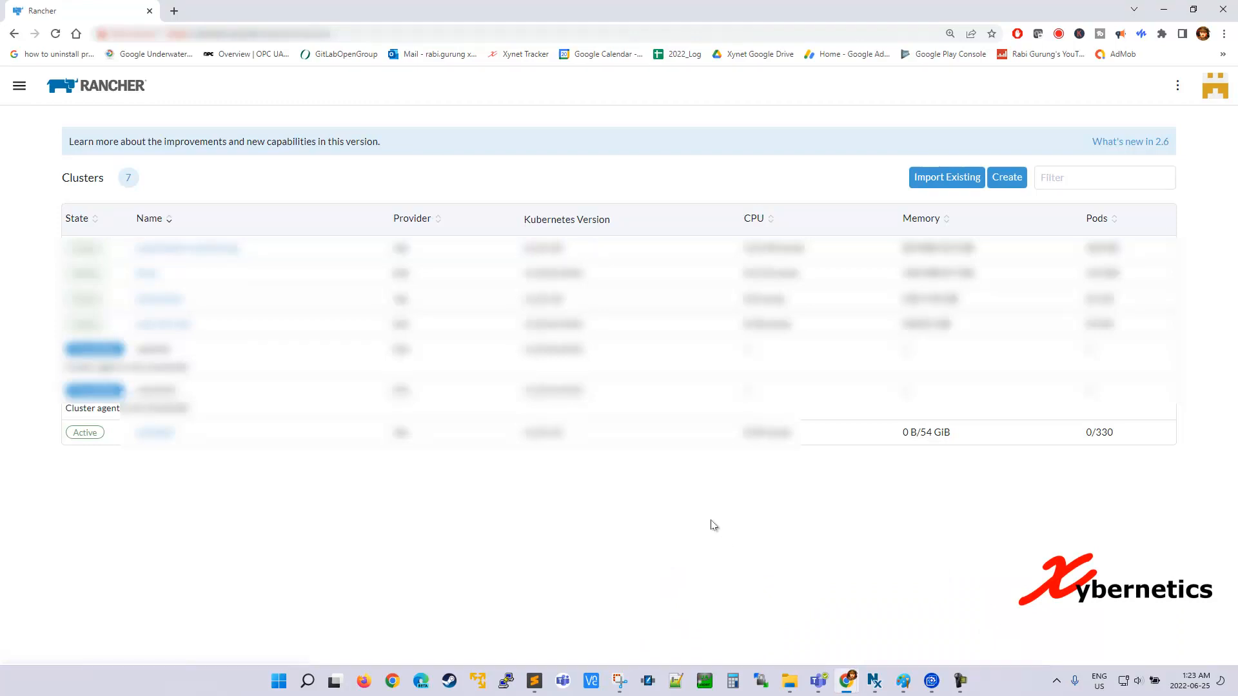
pyautogui.moveTo(508, 517)
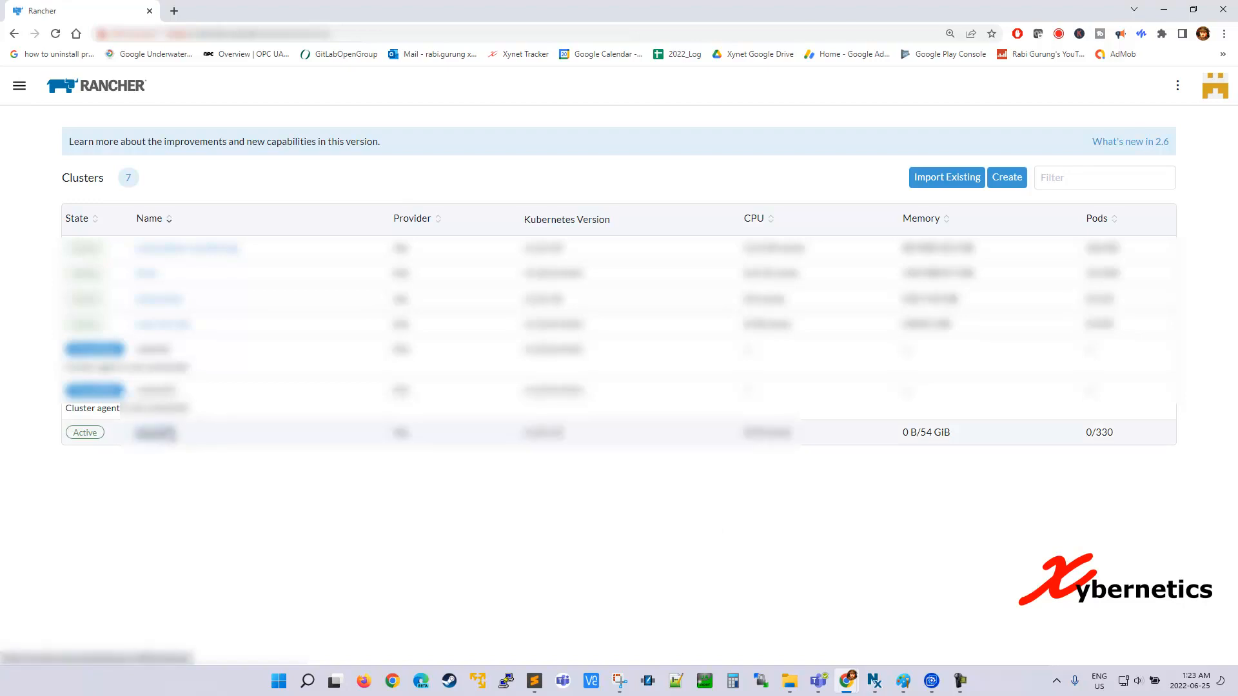
# Step: Open the Active cluster's dashboard from the Clusters list
pyautogui.click(155, 433)
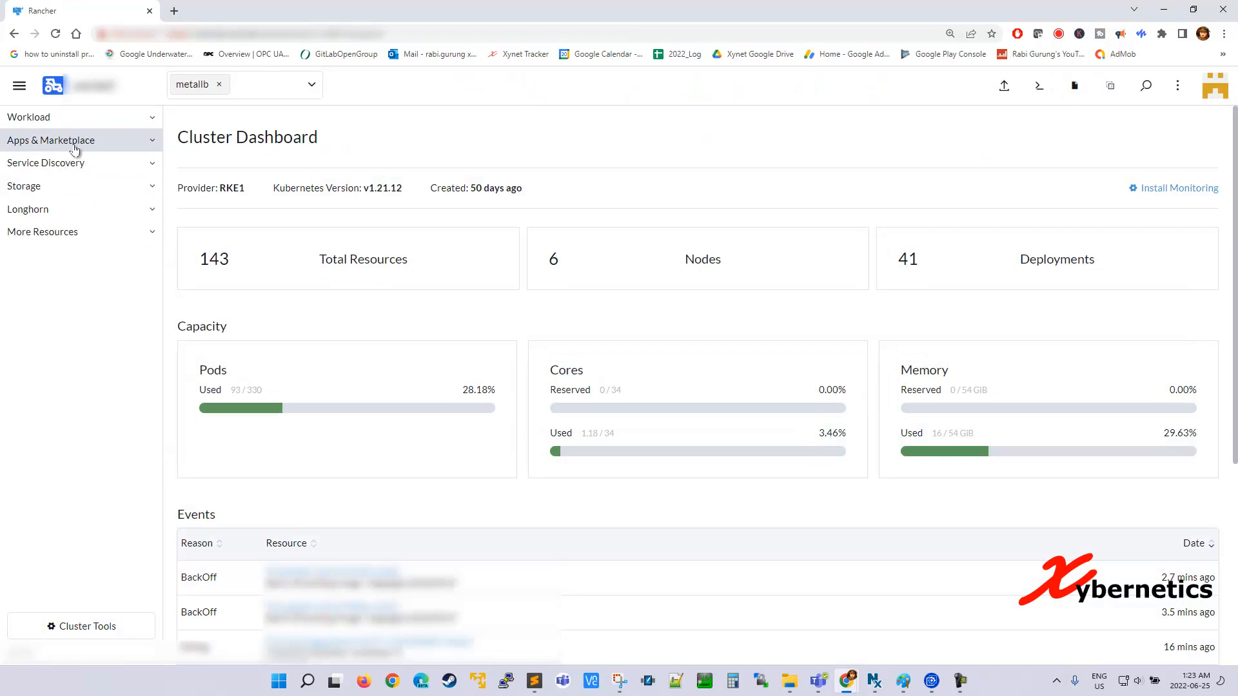
# Step: Show the cluster's Installed Apps under Apps & Marketplace, listing metallb 3.0.1
pyautogui.click(50, 139)
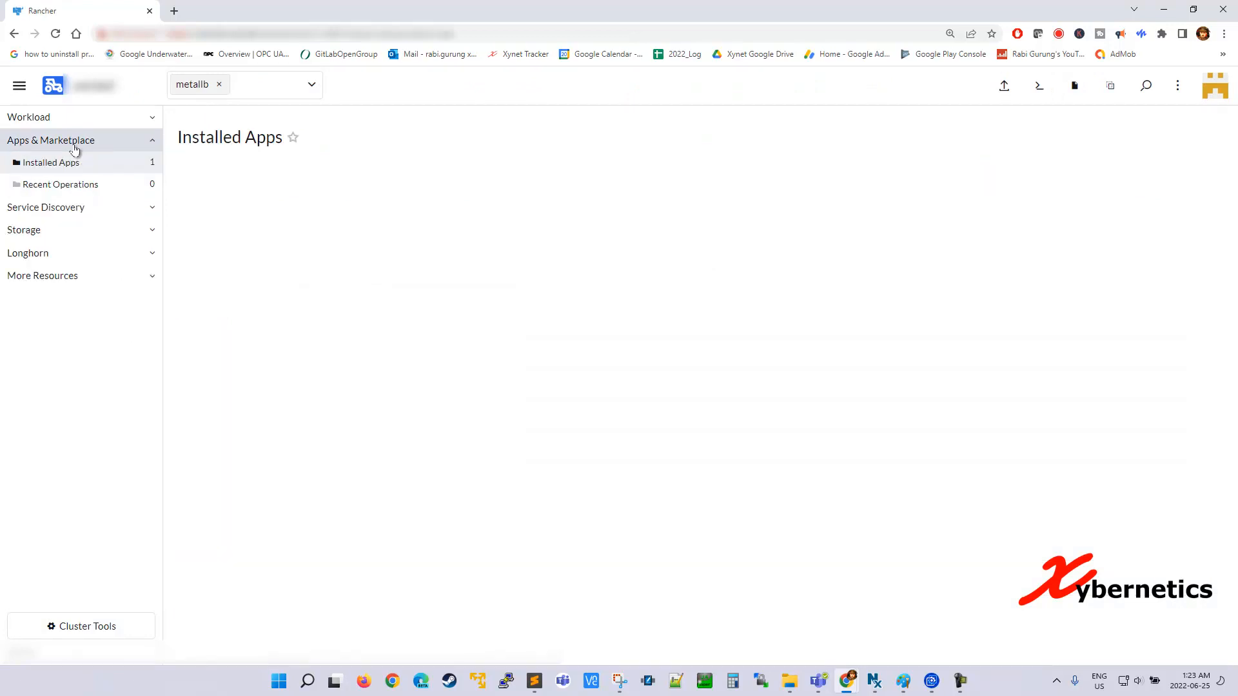
pyautogui.click(61, 184)
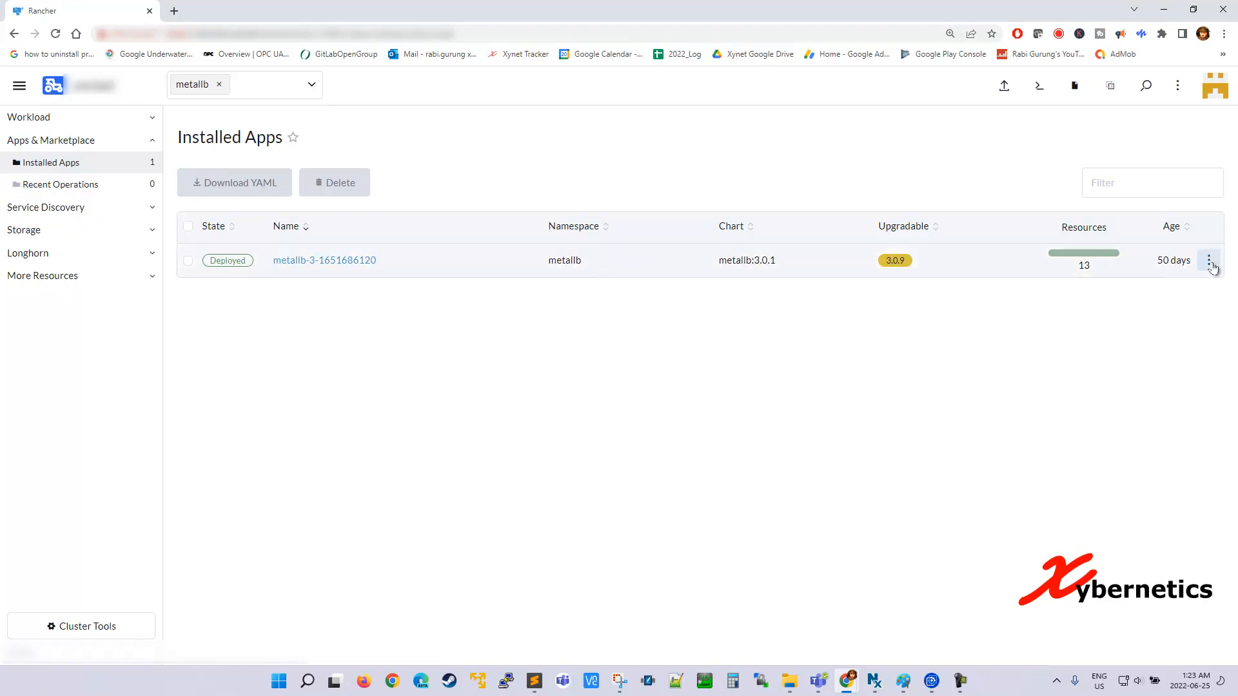
# Step: Edit/Upgrade metallb keeping version 3.0.1, reaching values with pool 192.168.50.100-192.168.50.200
pyautogui.click(1208, 259)
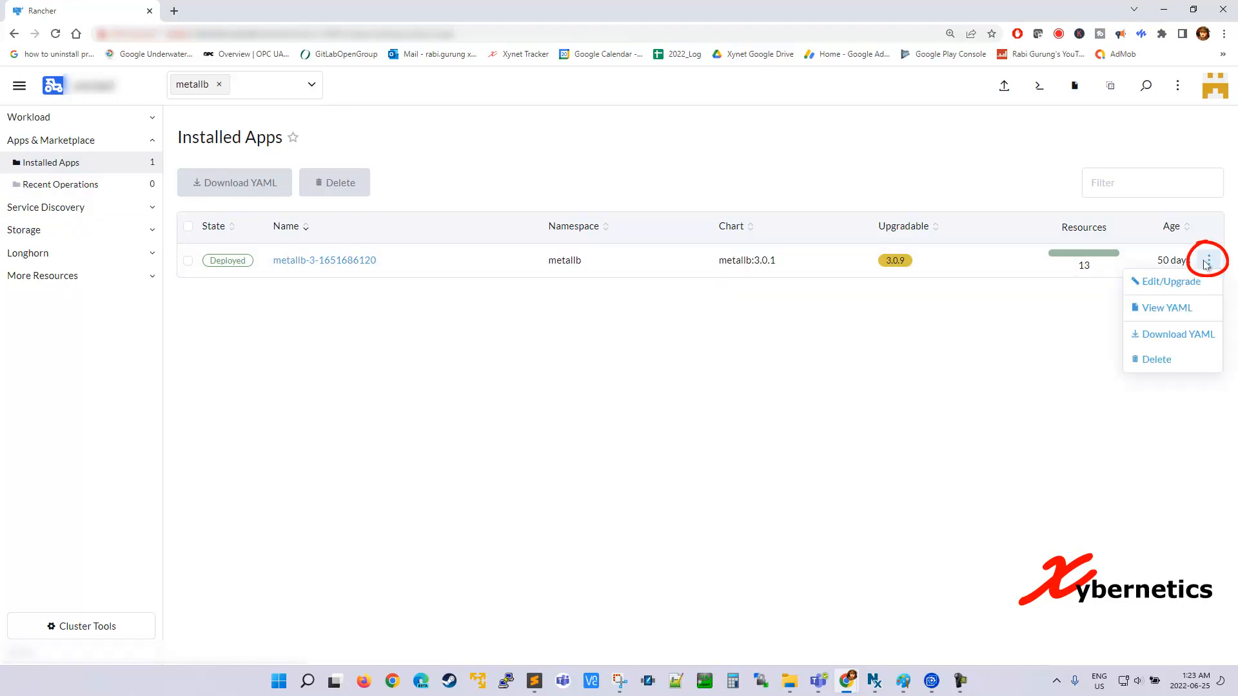
pyautogui.moveTo(1172, 283)
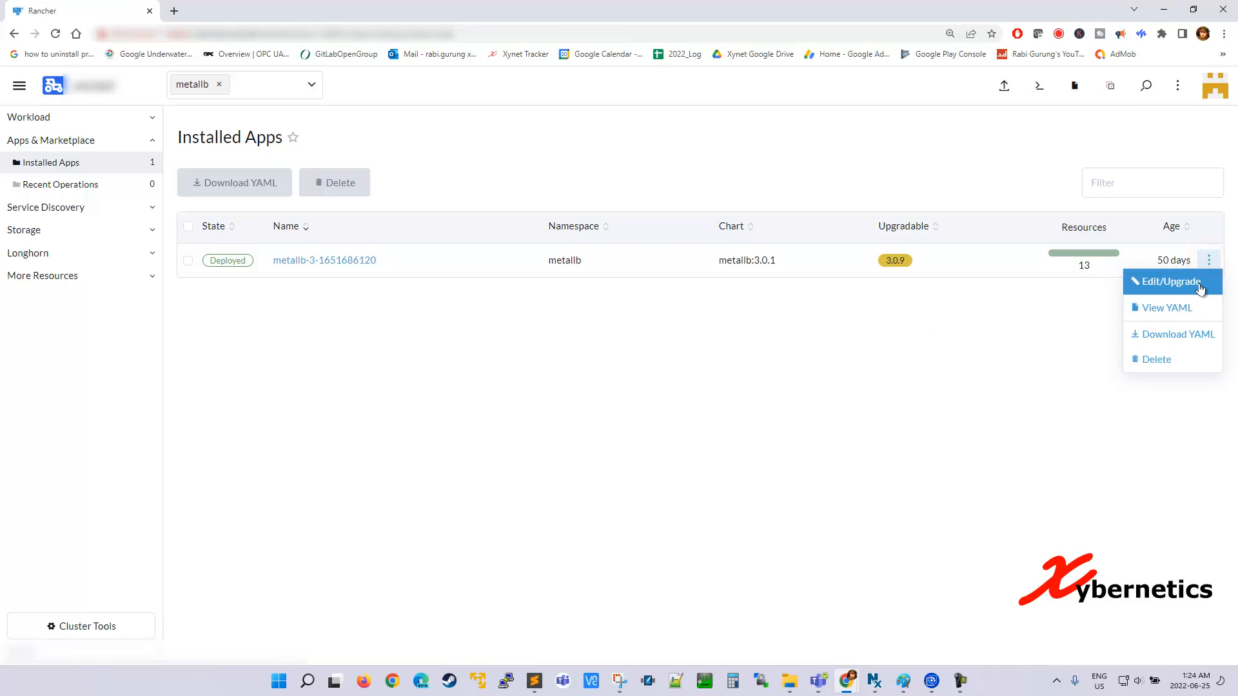
pyautogui.click(1169, 281)
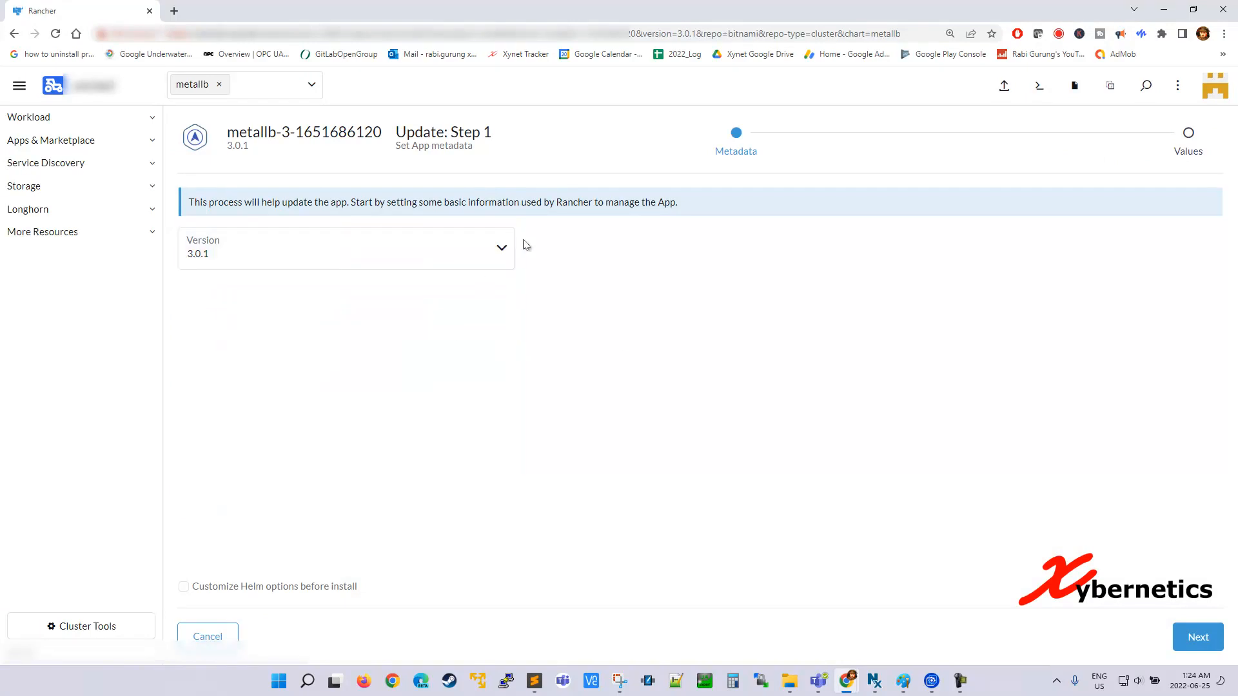
pyautogui.click(345, 248)
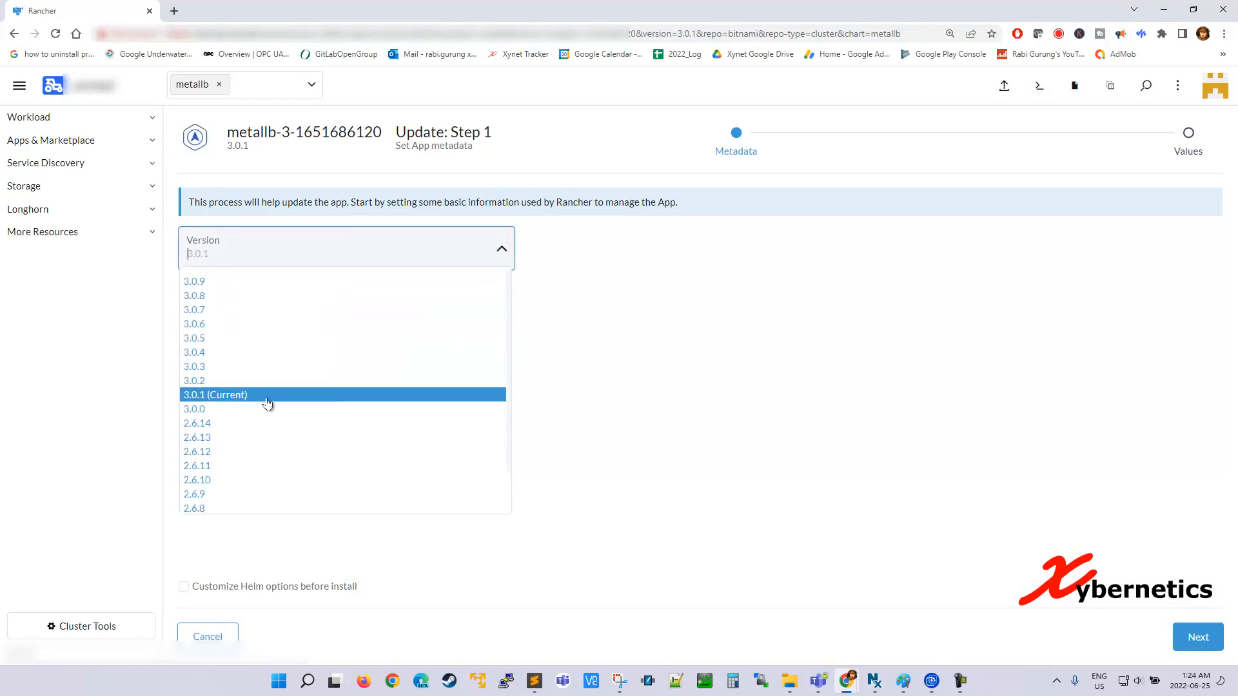
pyautogui.click(215, 394)
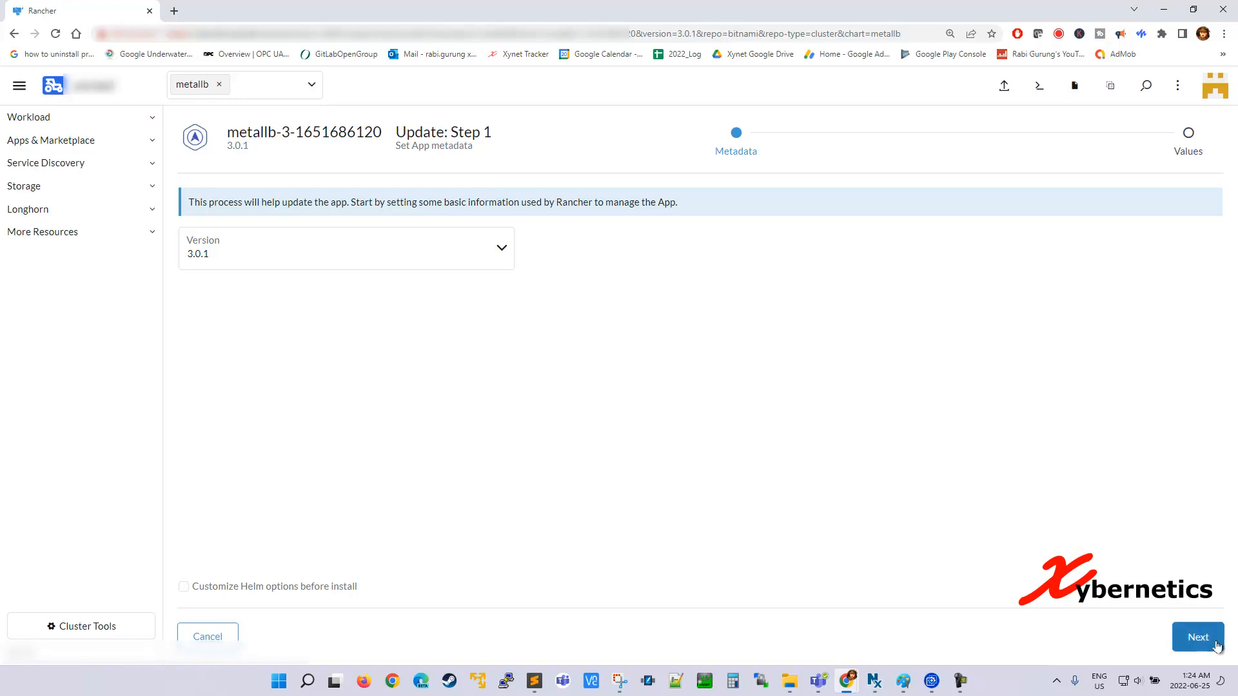
pyautogui.click(1198, 637)
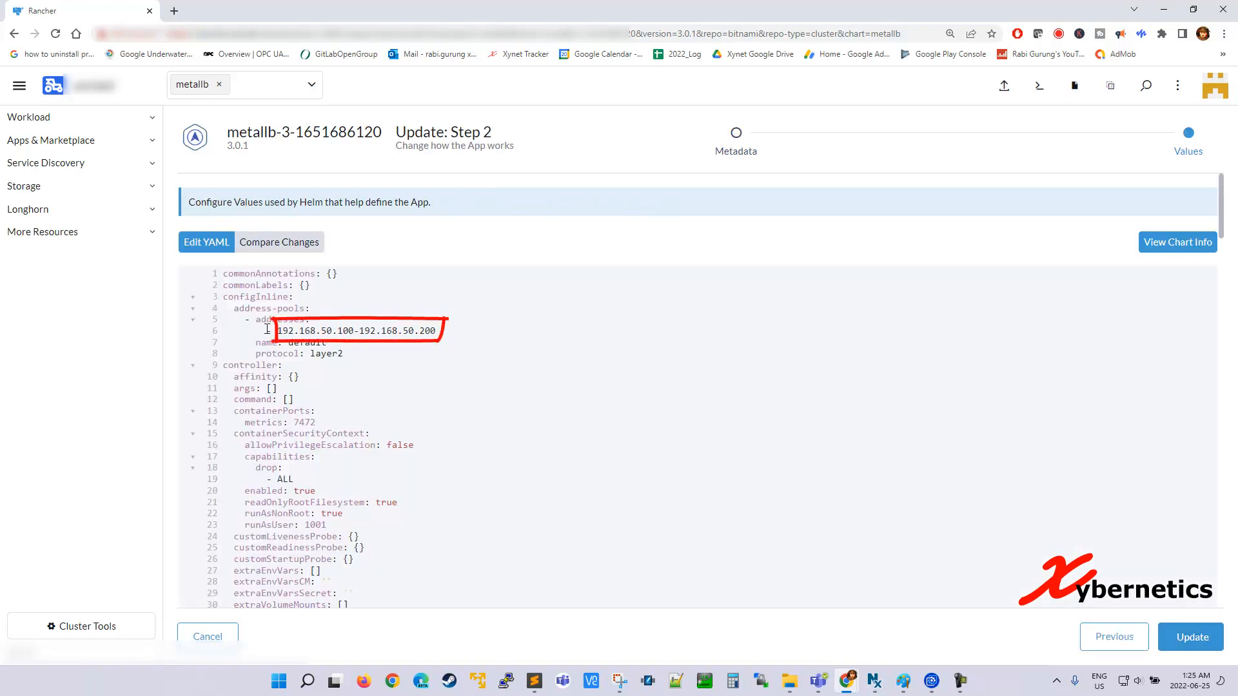